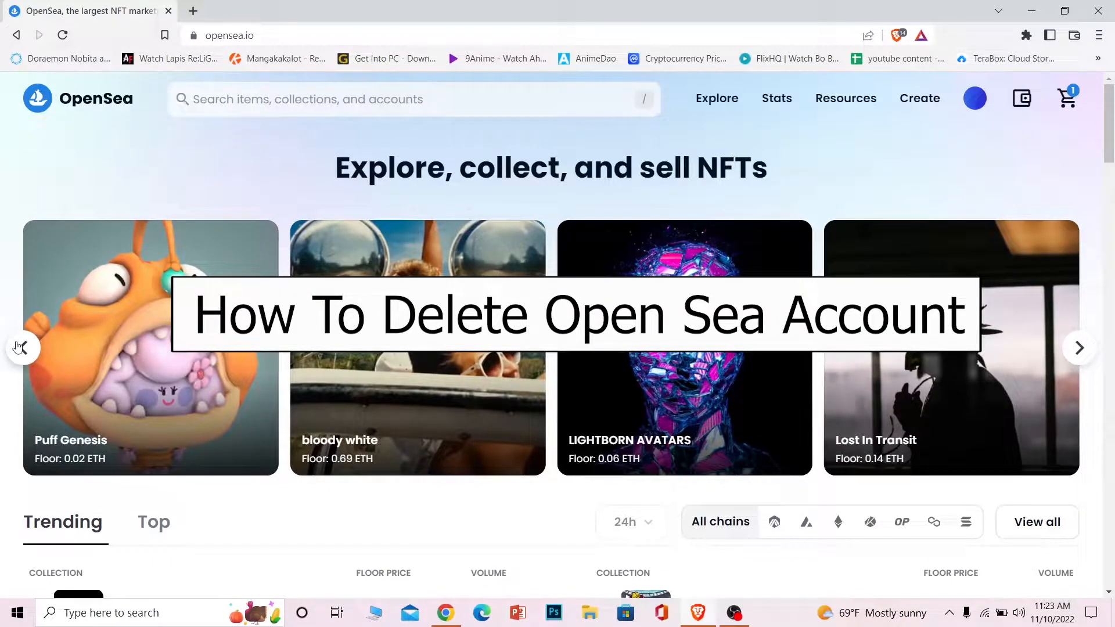
Step: Glance at the installed extensions list and open the OpenSea account profile page
left_click(1078, 348)
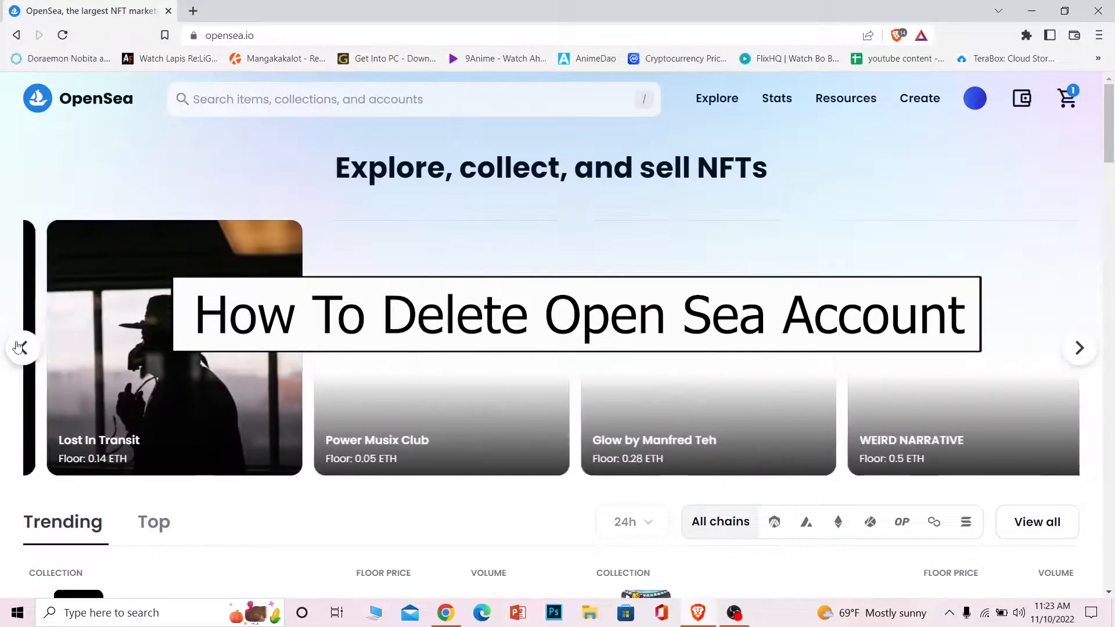
left_click(1079, 348)
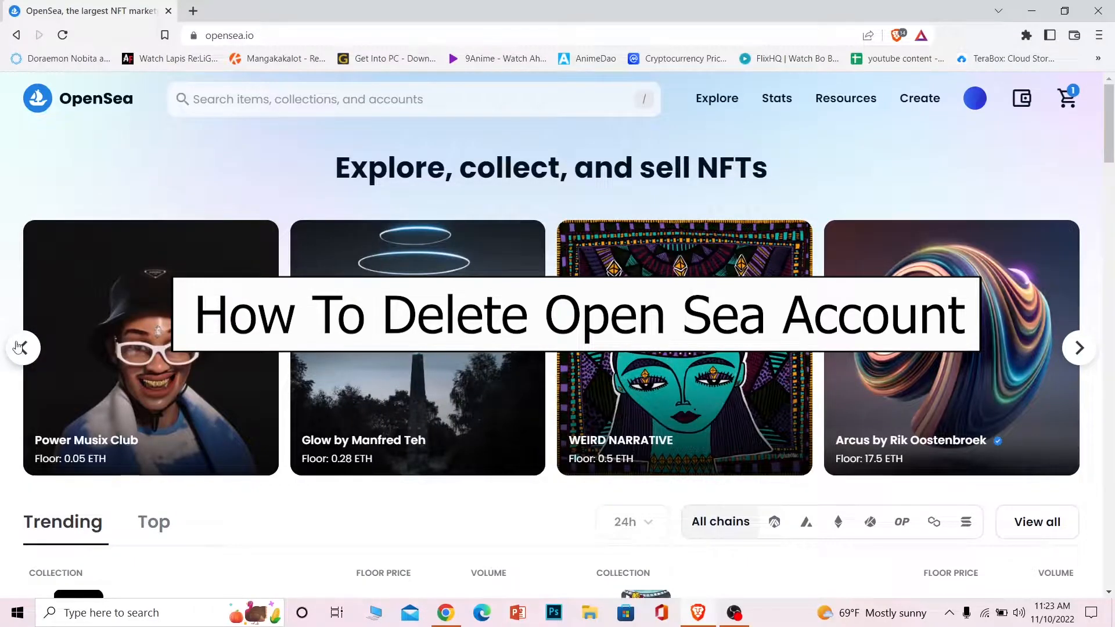
left_click(1079, 348)
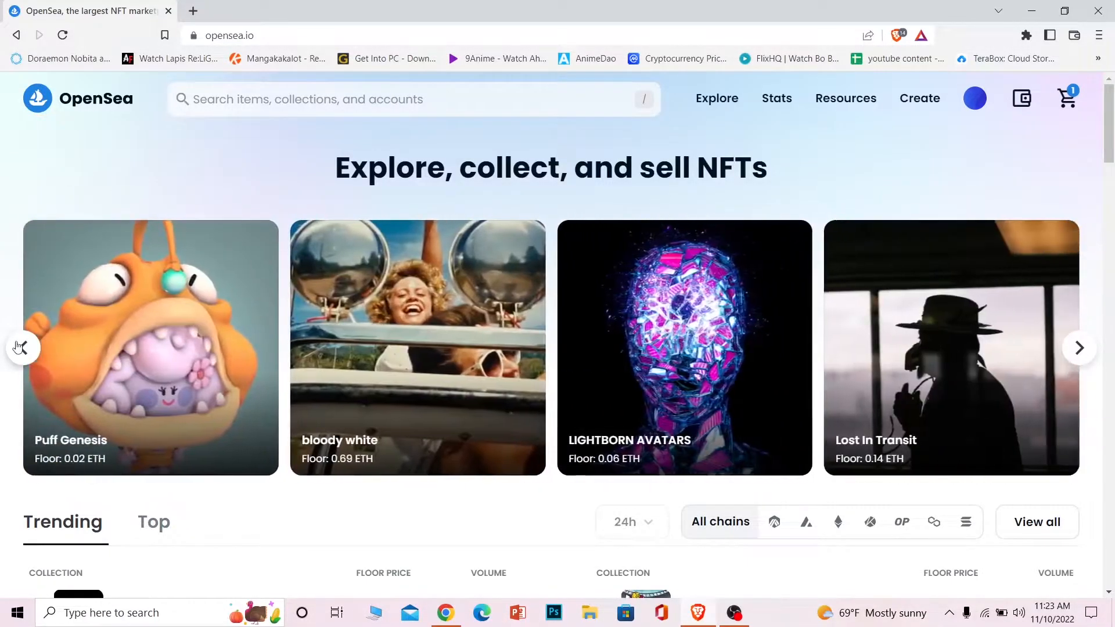
left_click(1078, 348)
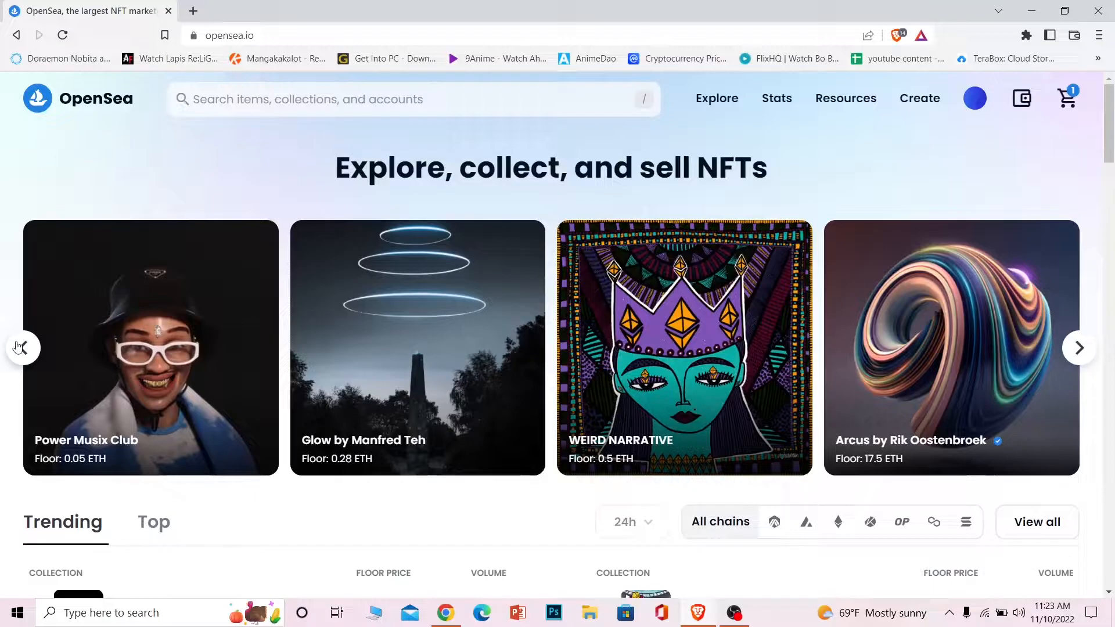
left_click(1078, 348)
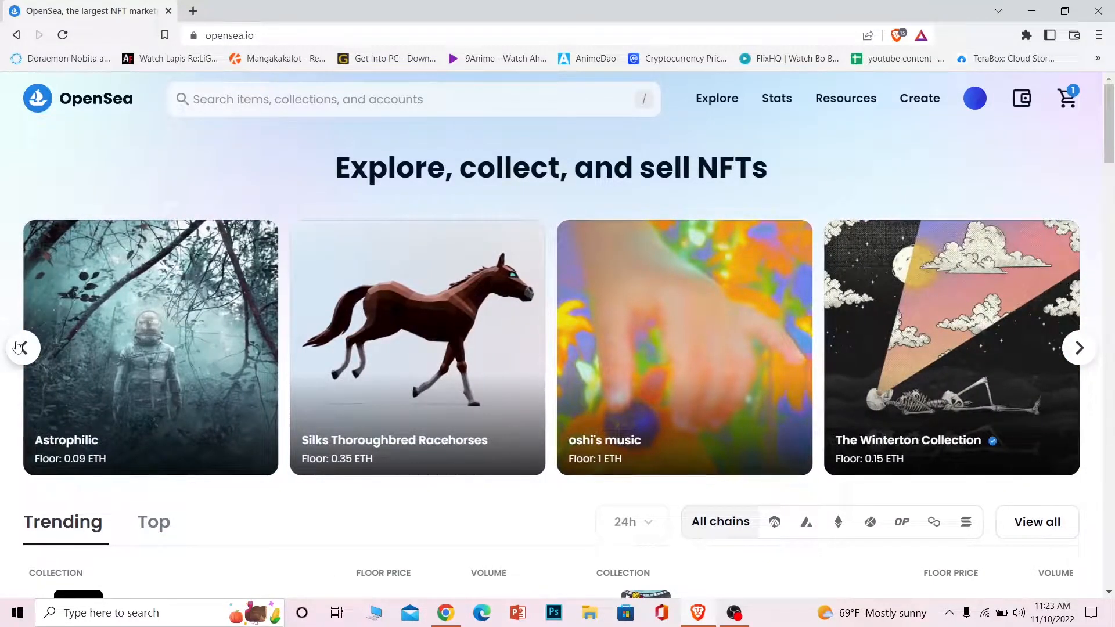
left_click(1079, 348)
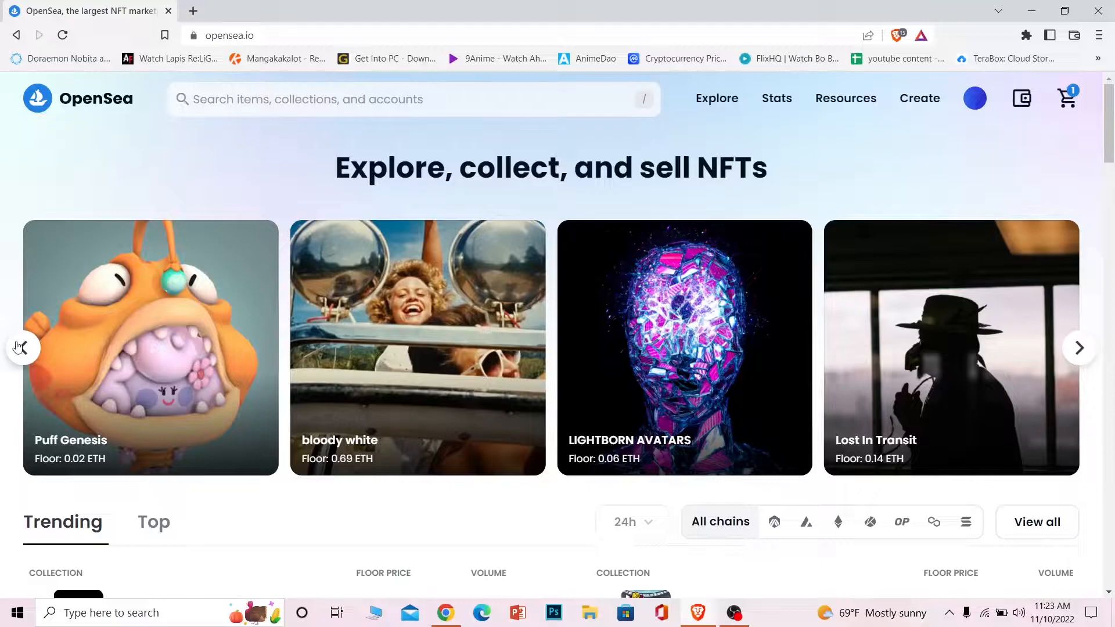
left_click(1079, 348)
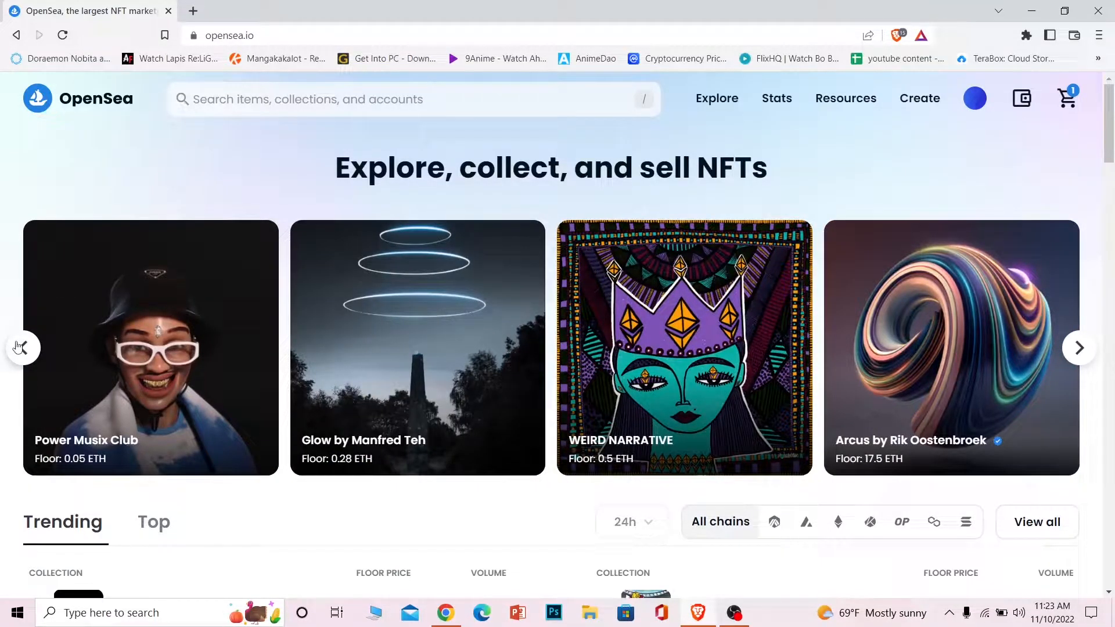
left_click(1080, 348)
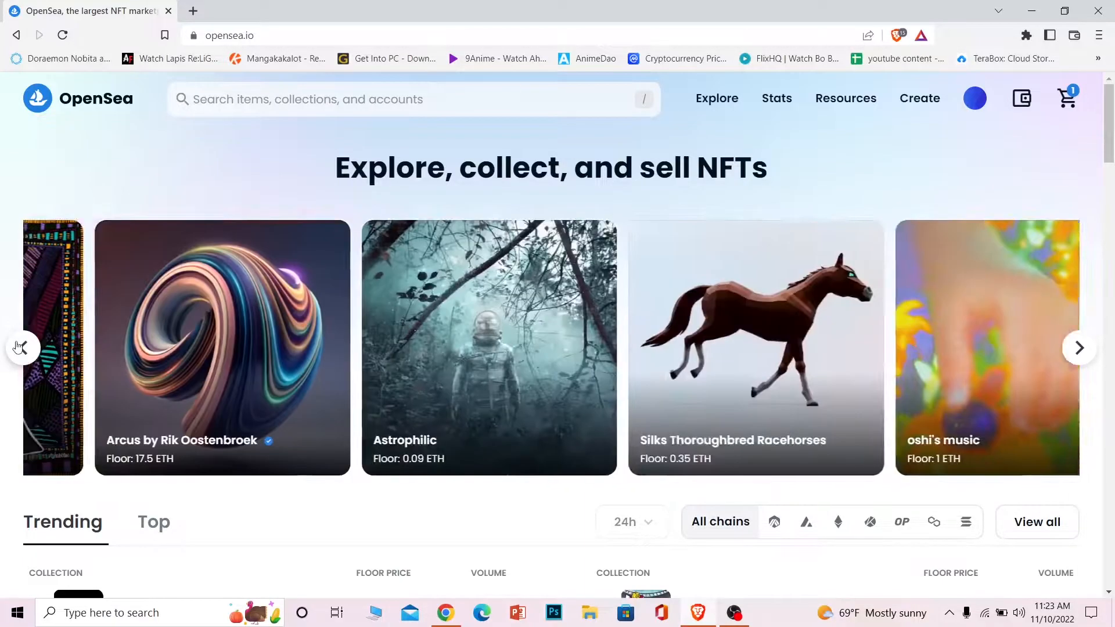
left_click(1079, 348)
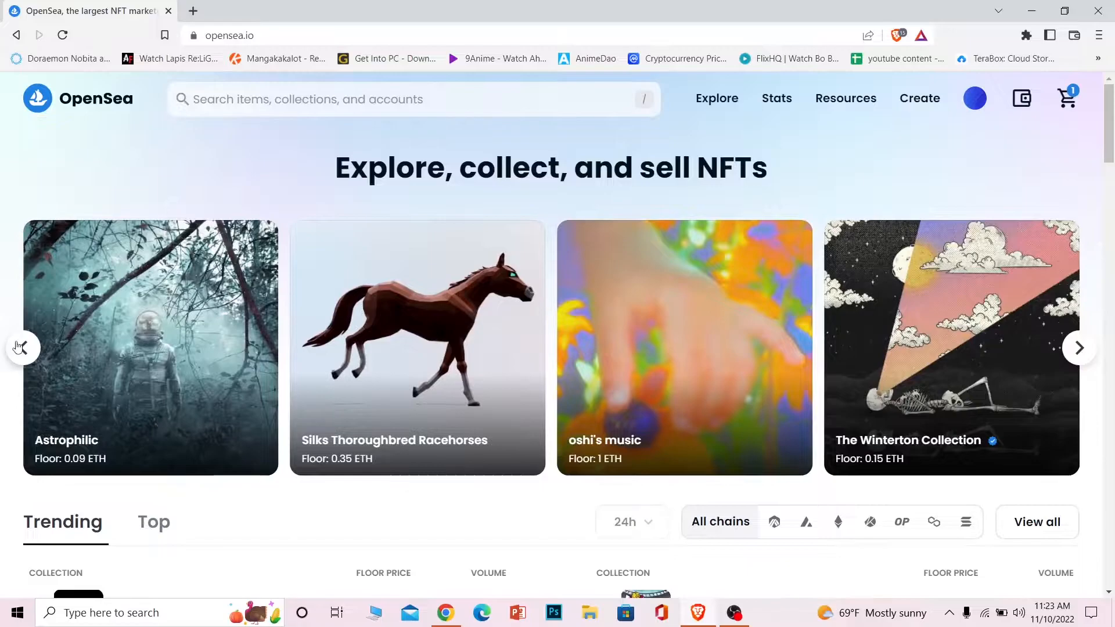
left_click(1079, 348)
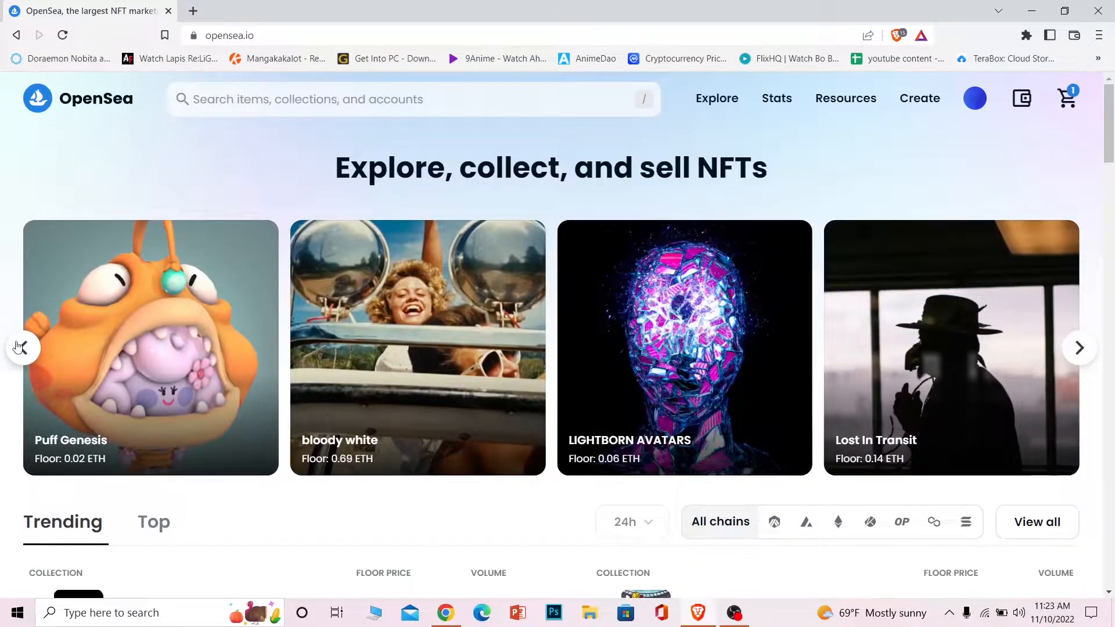
left_click(1079, 348)
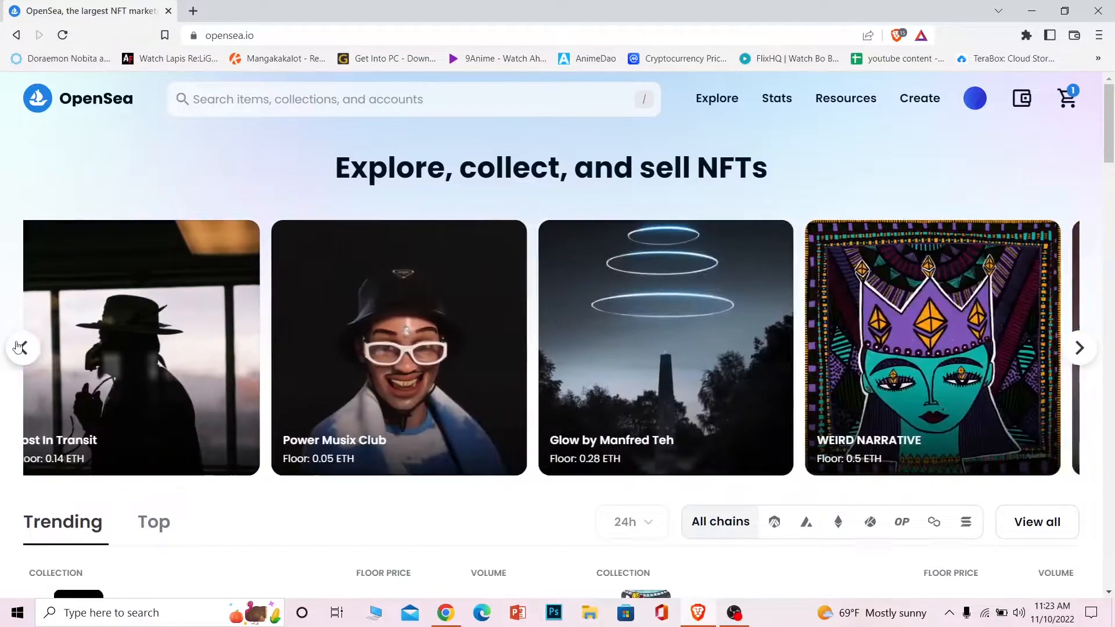
left_click(1080, 348)
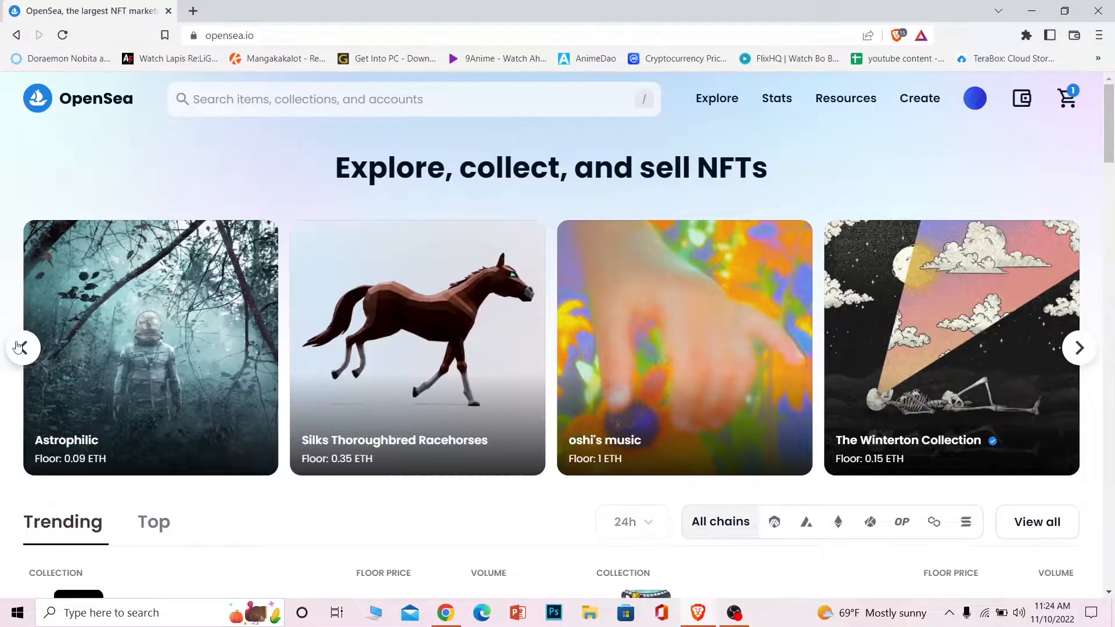
left_click(1080, 348)
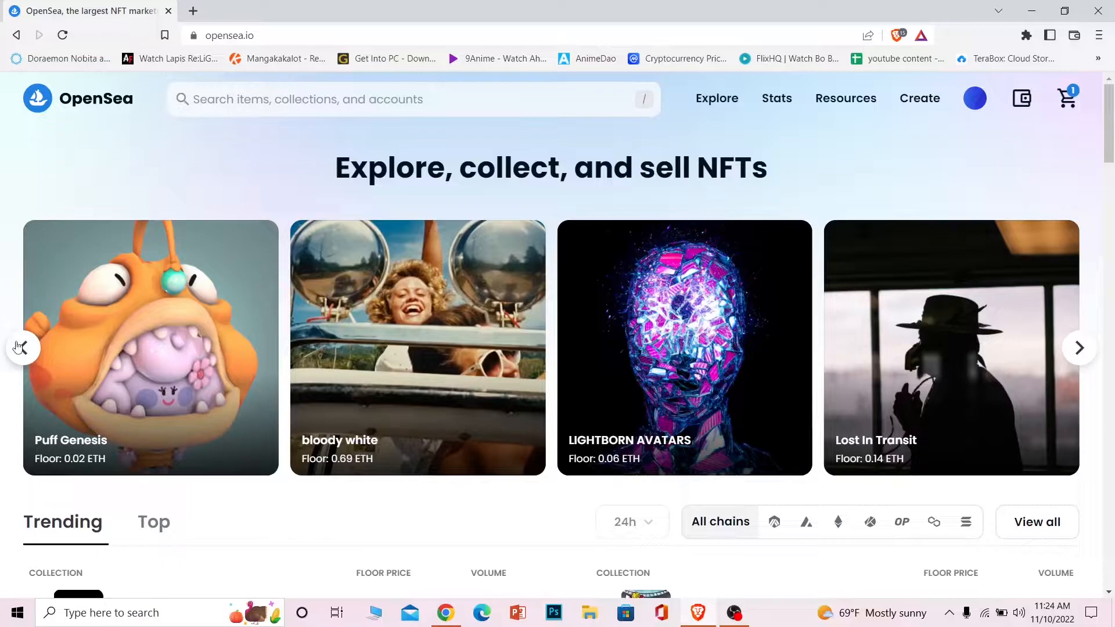
left_click(1079, 348)
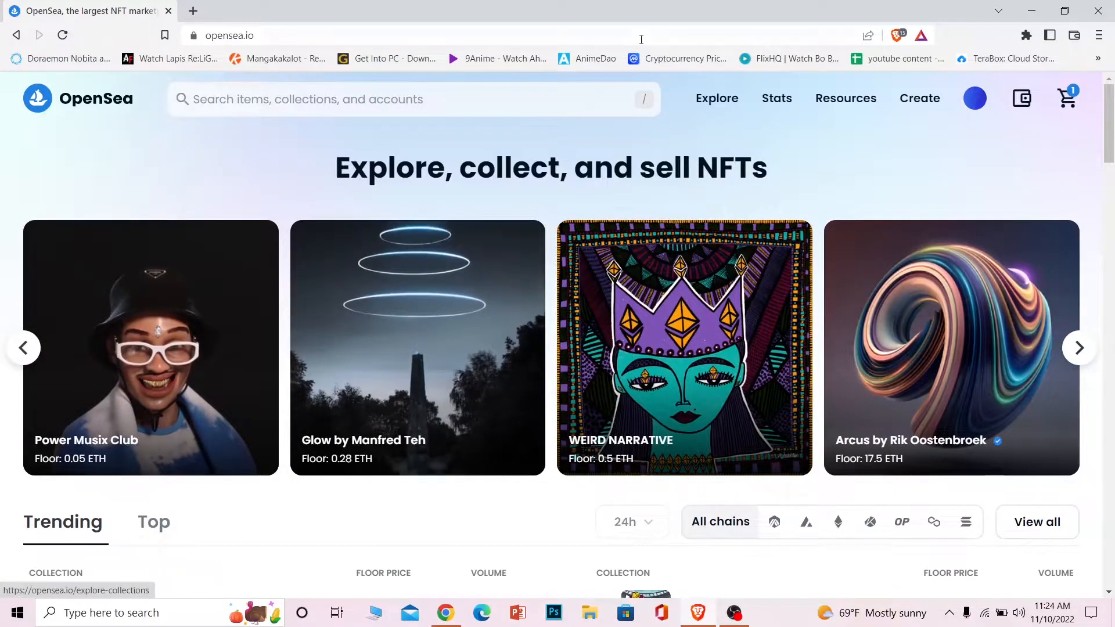
left_click(1026, 35)
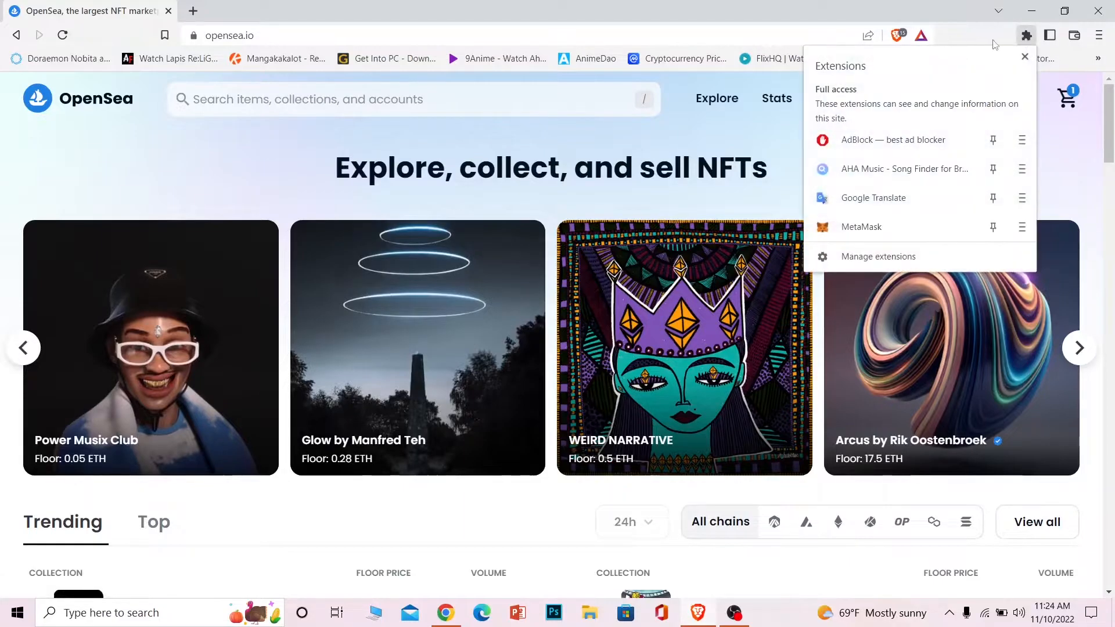
mouse_move(734, 201)
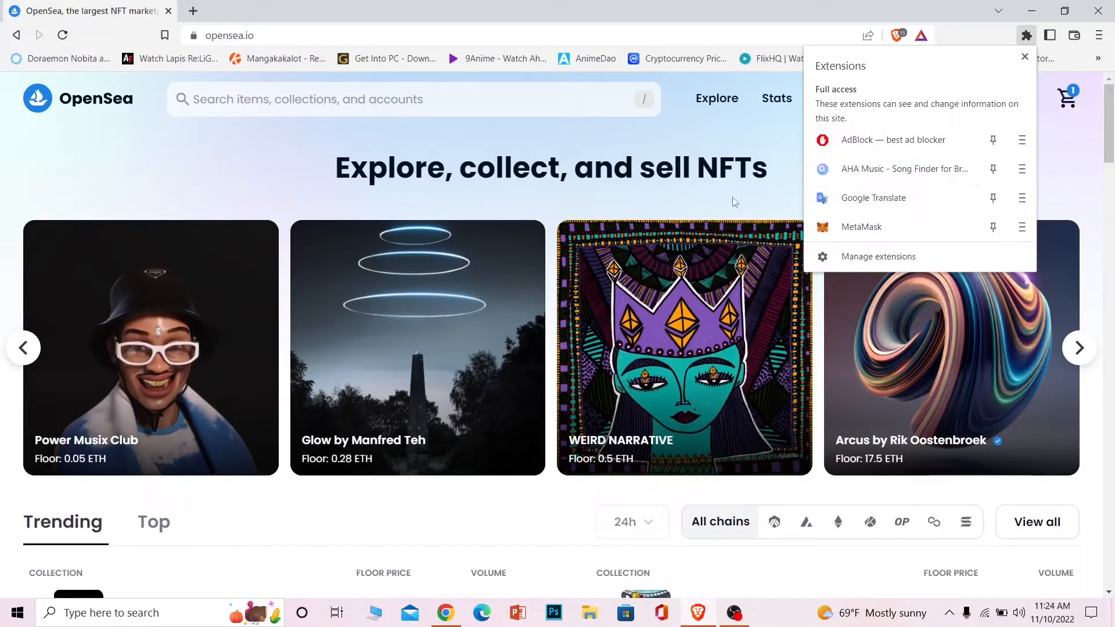
left_click(1024, 57)
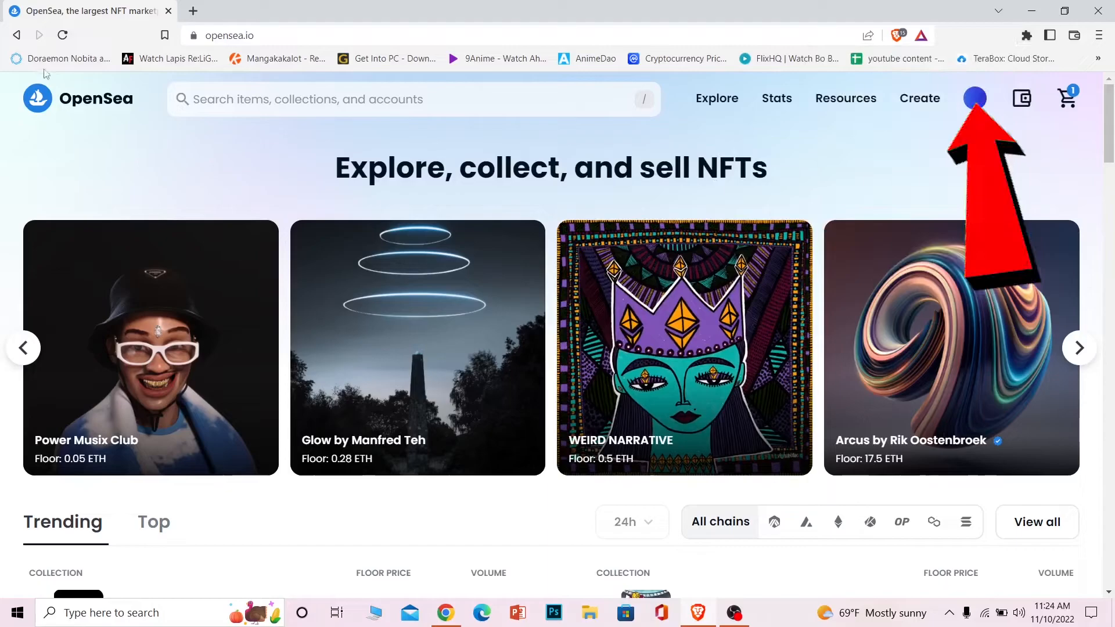
left_click(975, 98)
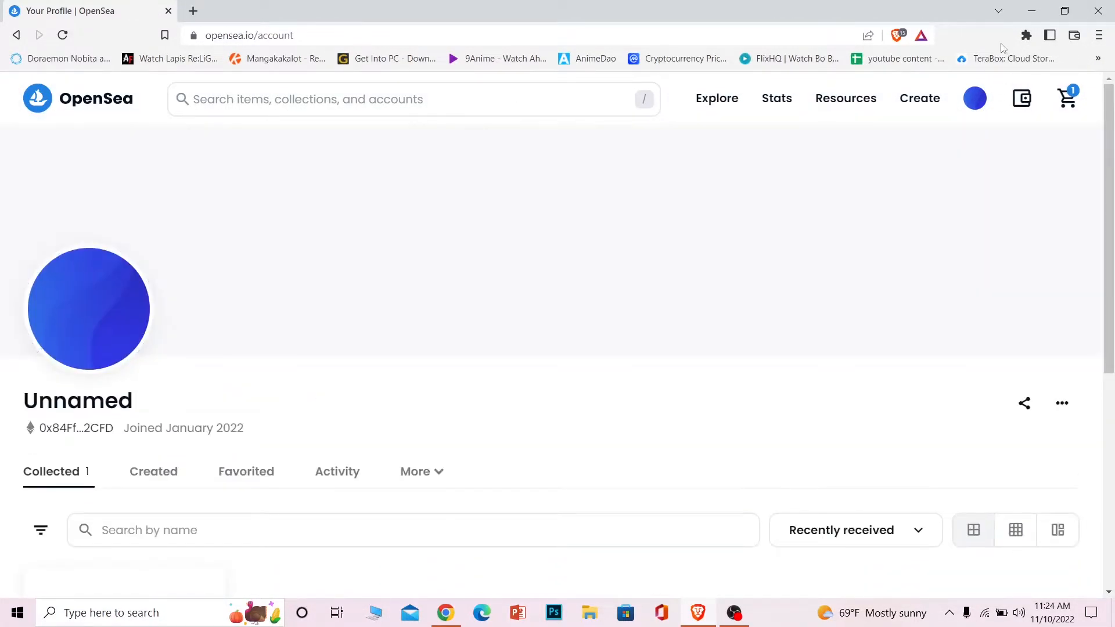
Step: Remove MetaMask from Brave, submit the uninstall feedback, and close the feedback tab
left_click(1026, 35)
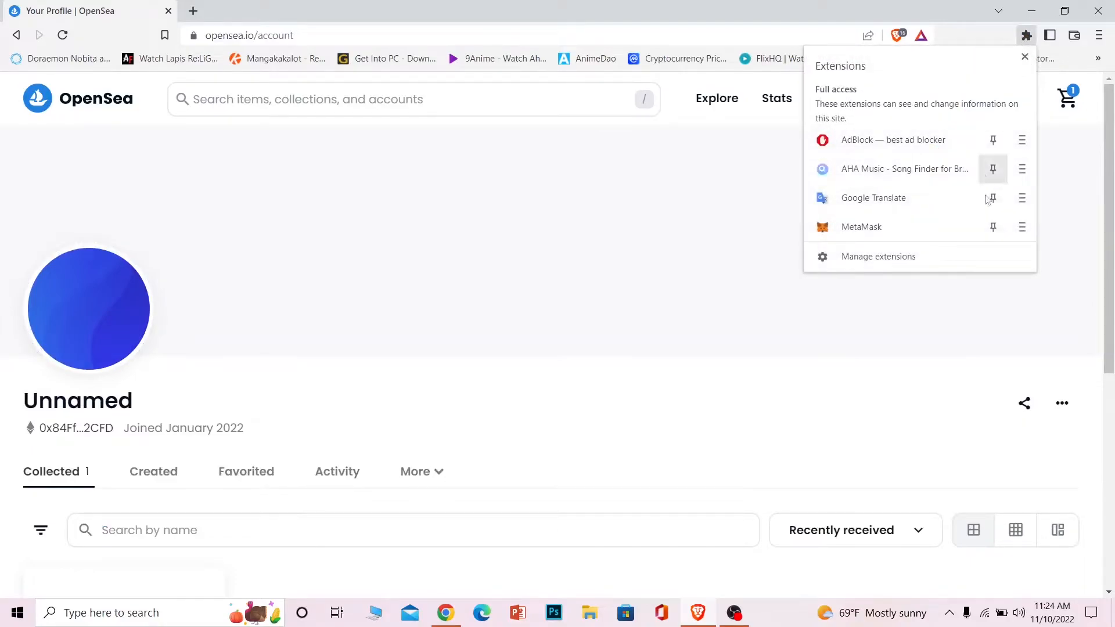
left_click(1023, 227)
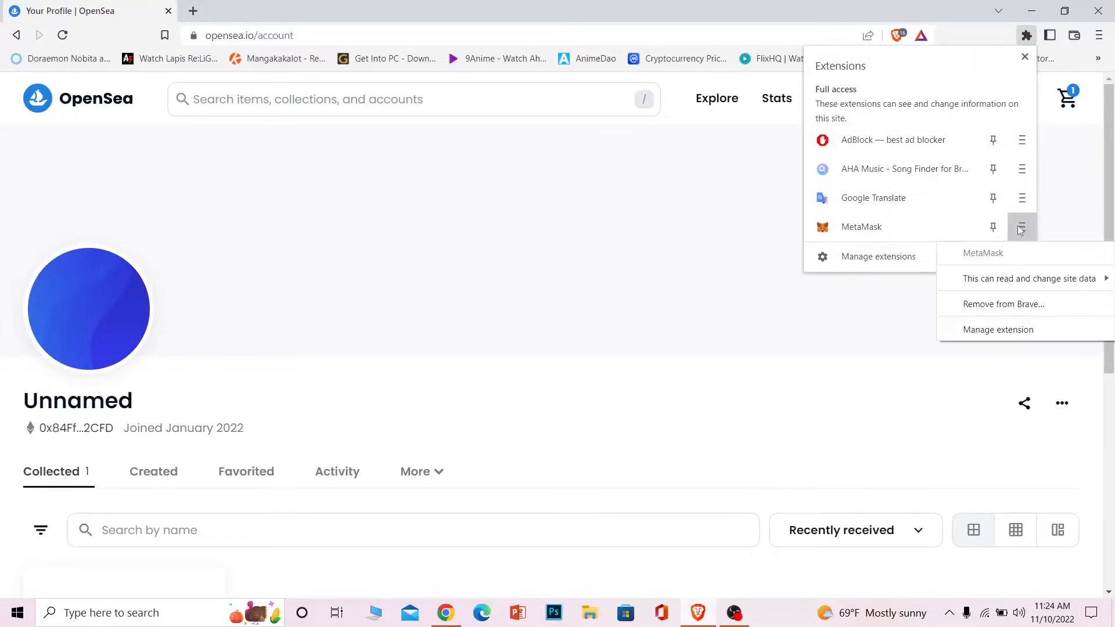
left_click(1004, 304)
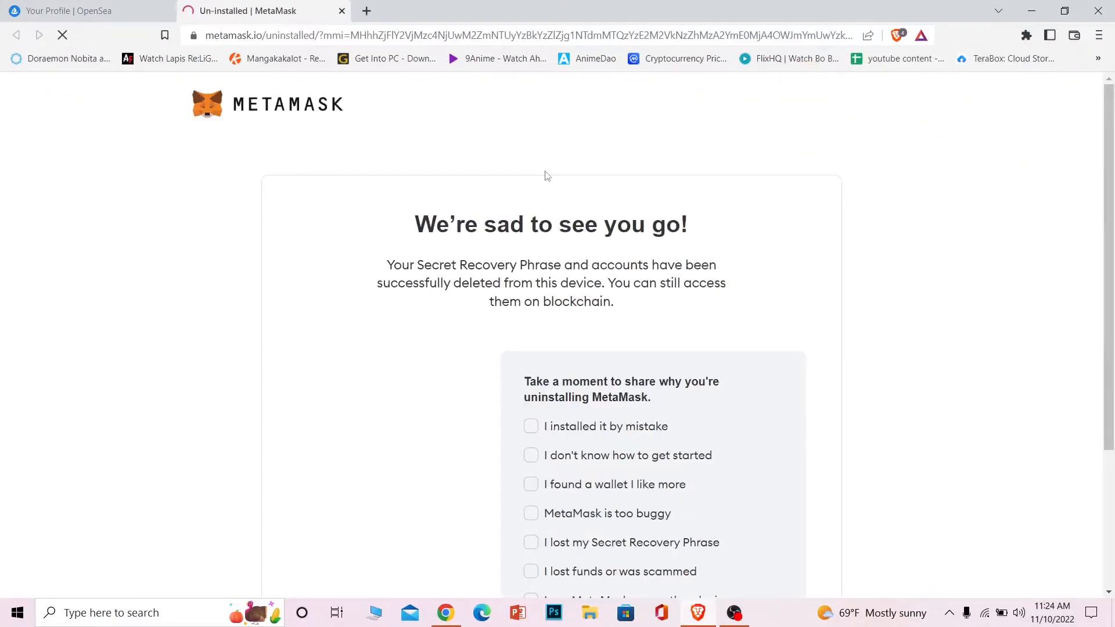
scroll("down", 3)
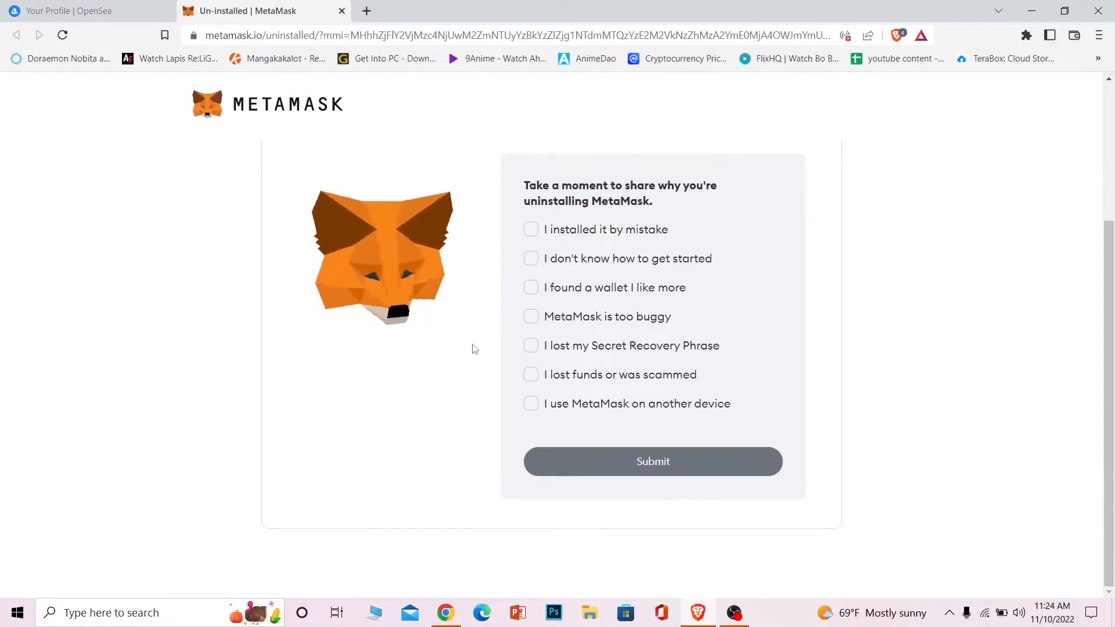
left_click(653, 460)
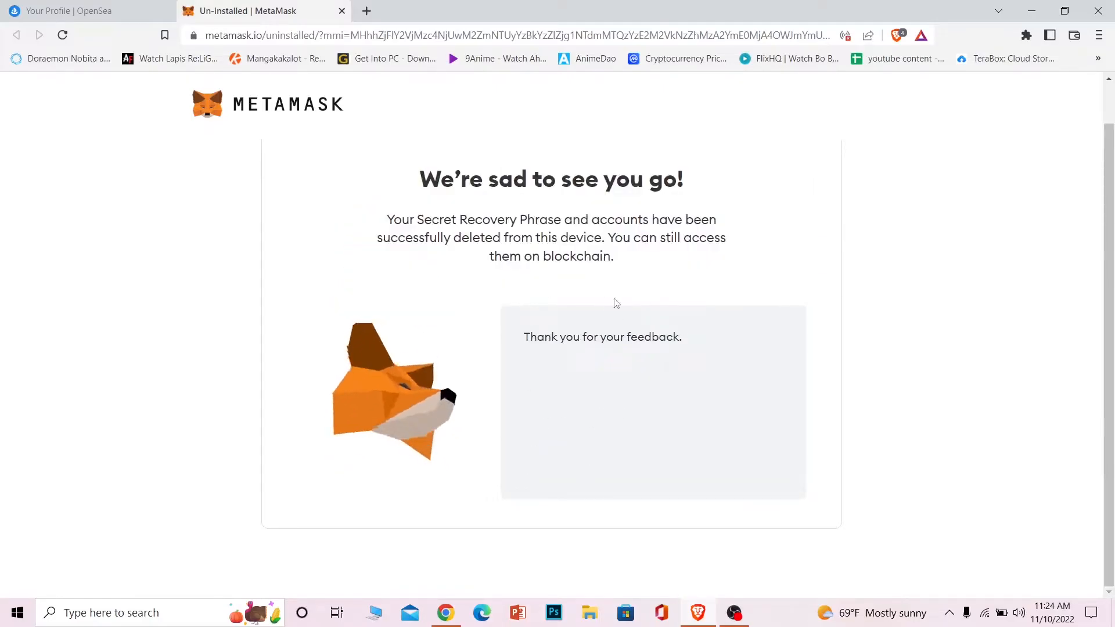
left_click(85, 11)
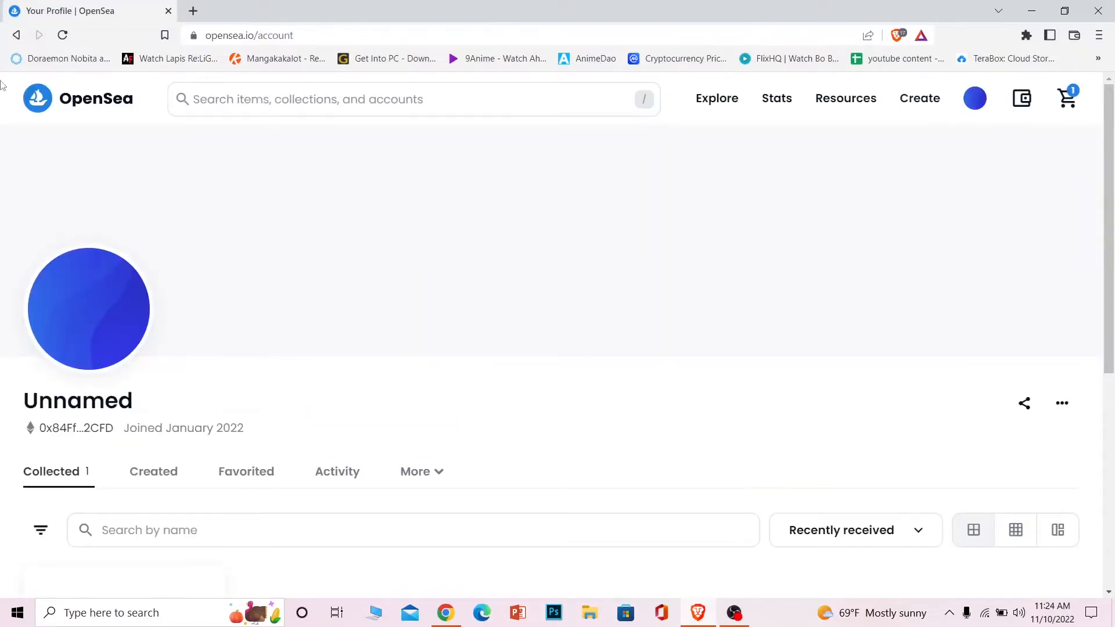
Step: Reload OpenSea, go to the homepage, and open then dismiss the Connect your wallet prompt
left_click(62, 35)
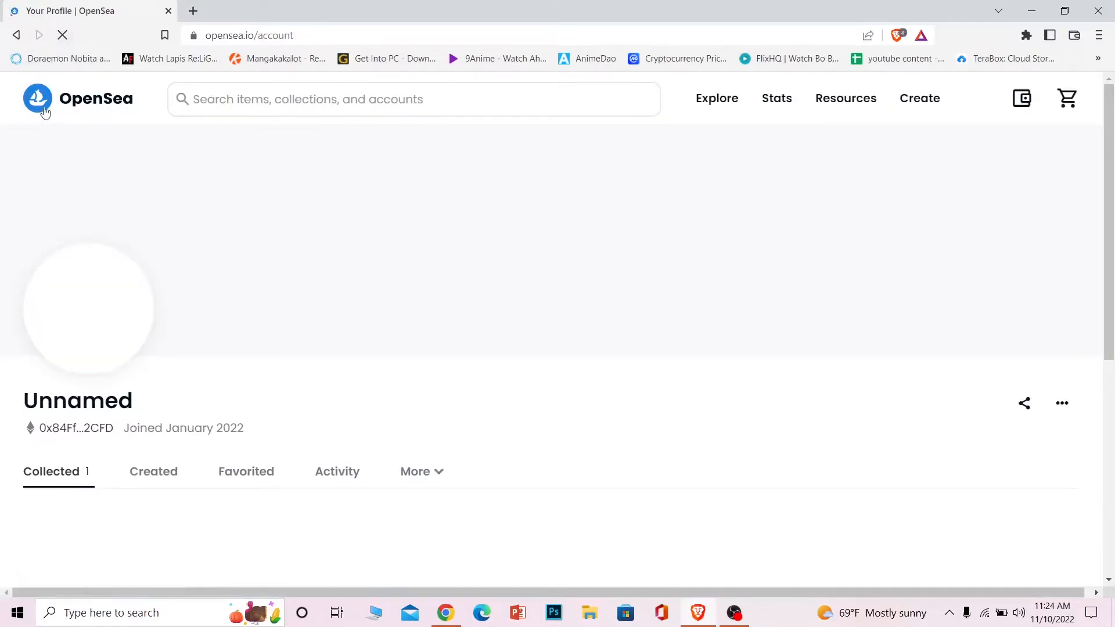
left_click(37, 98)
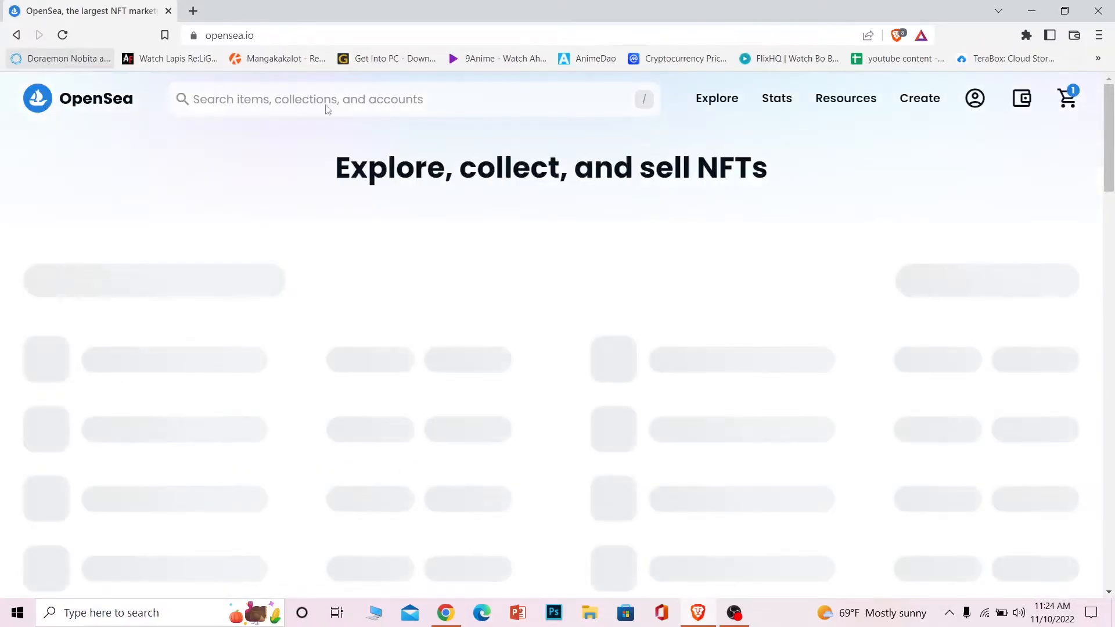
left_click(976, 98)
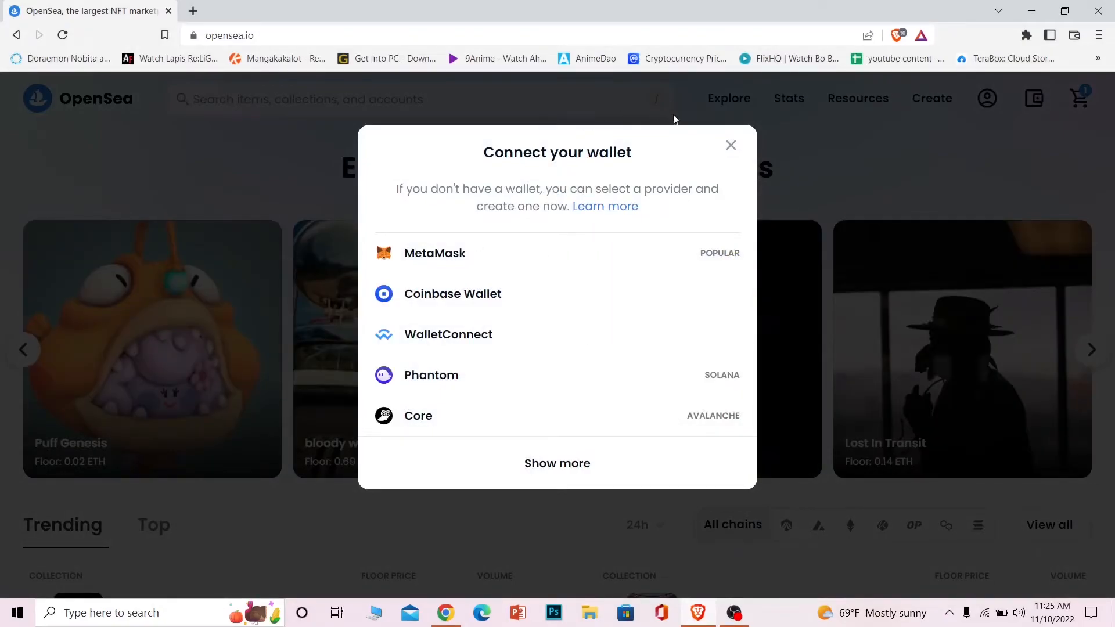
left_click(729, 146)
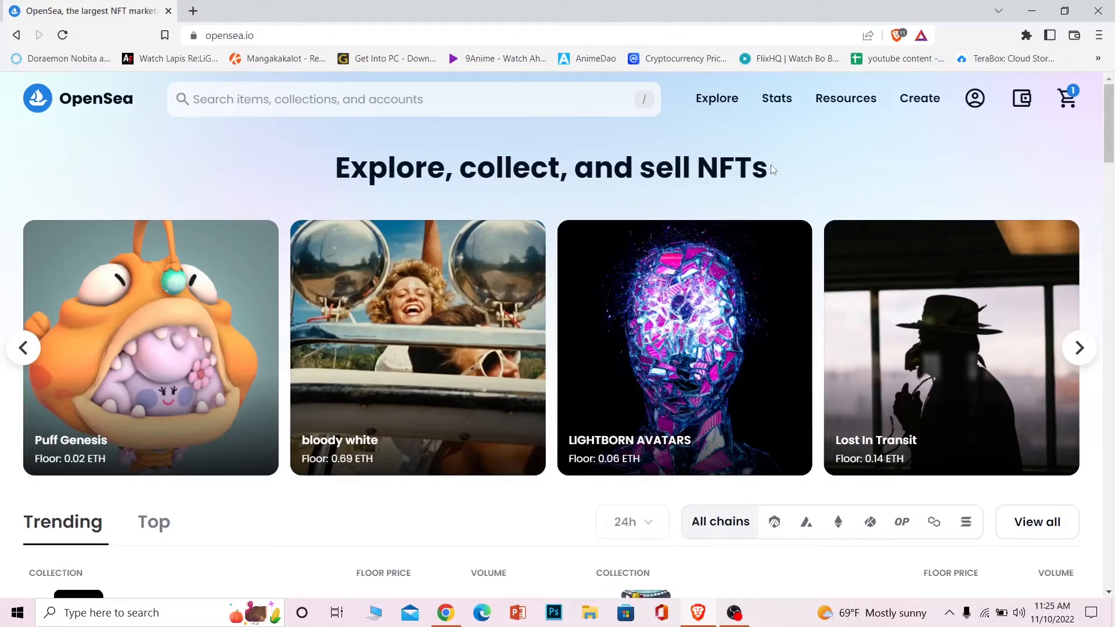
left_click(1080, 348)
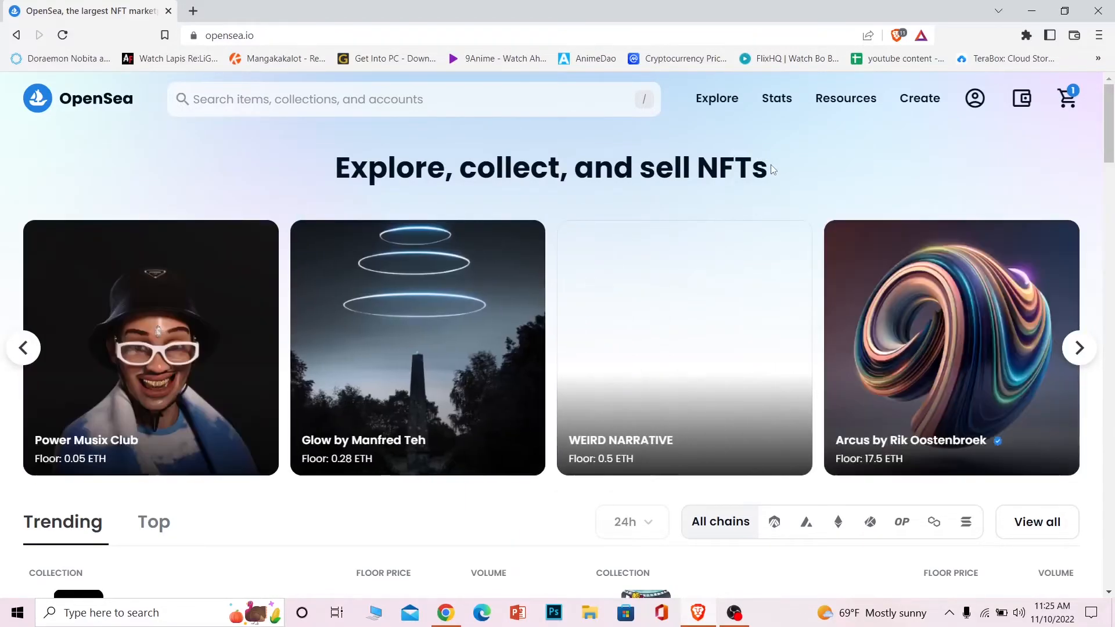